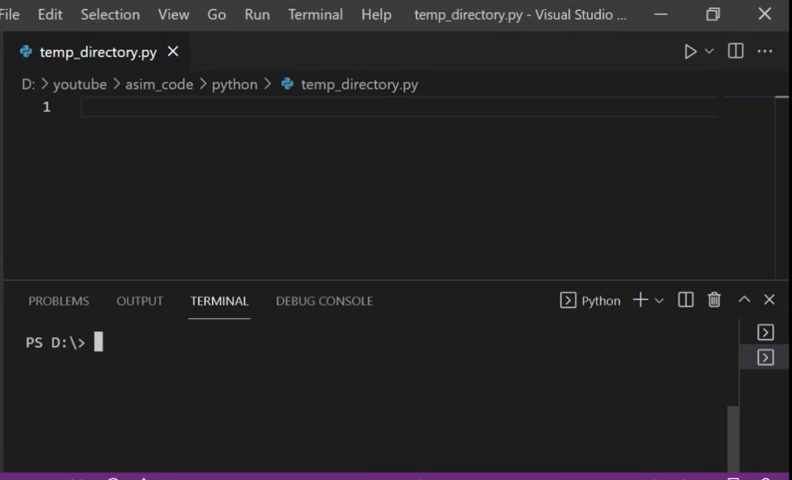
Write 'from tempfile import NamedTemporaryFile, TemporaryDirectory' as line 1 and start a new line
{"action": "type", "text": "from"}
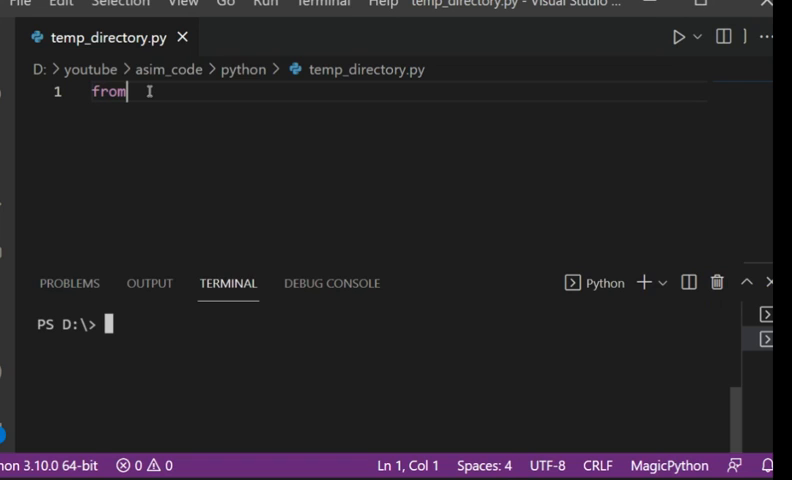
{"action": "type", "text": "t"}
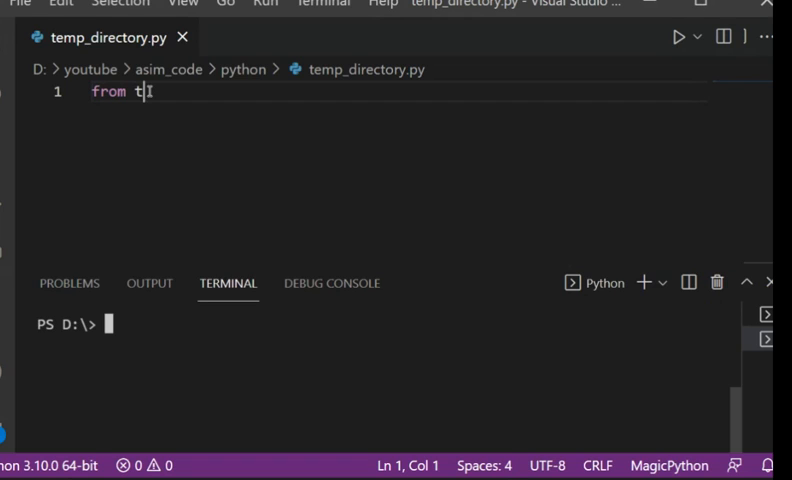
{"action": "type", "text": "emfile"}
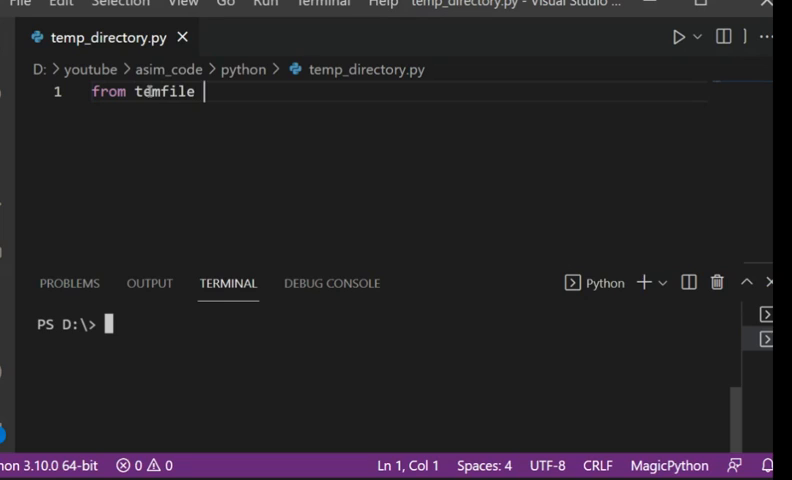
{"action": "type", "text": "import"}
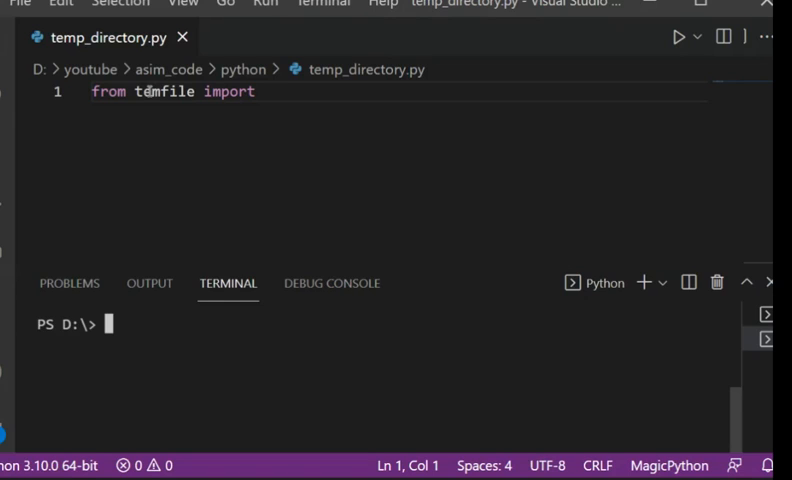
{"action": "type", "text": "NamedTempo"}
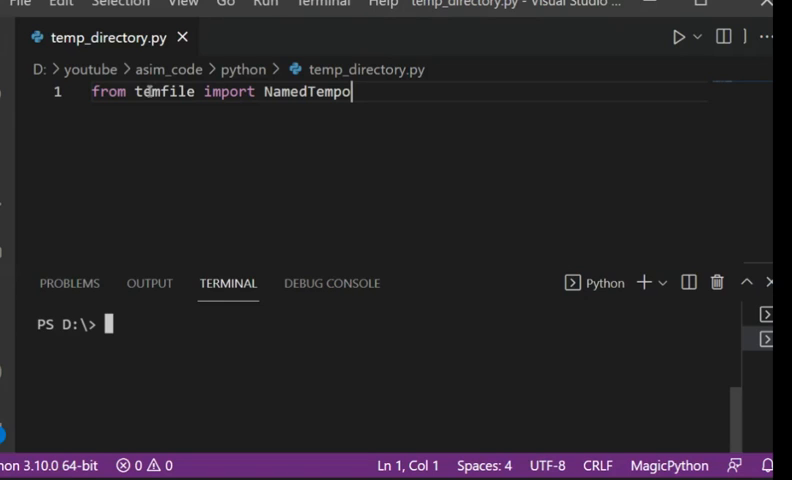
{"action": "type", "text": "rt"}
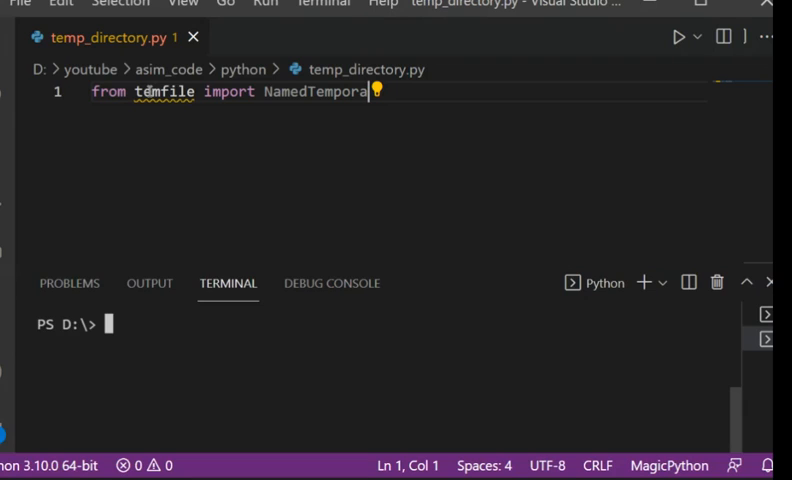
{"action": "type", "text": "ry"}
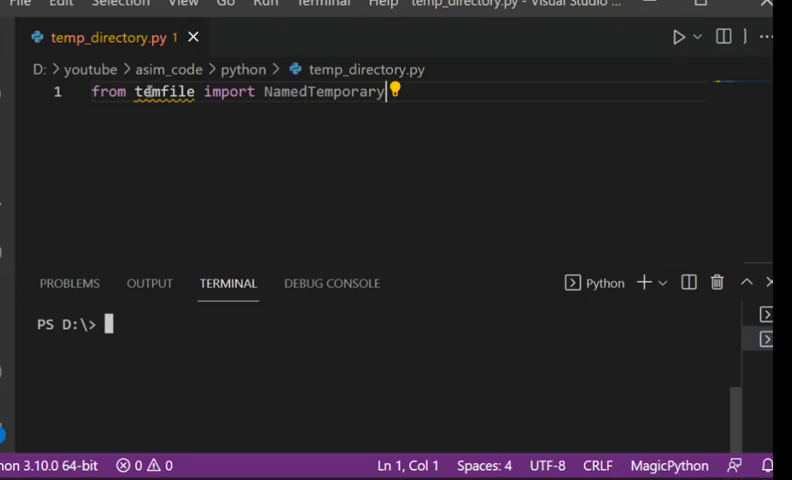
{"action": "type", "text": "File"}
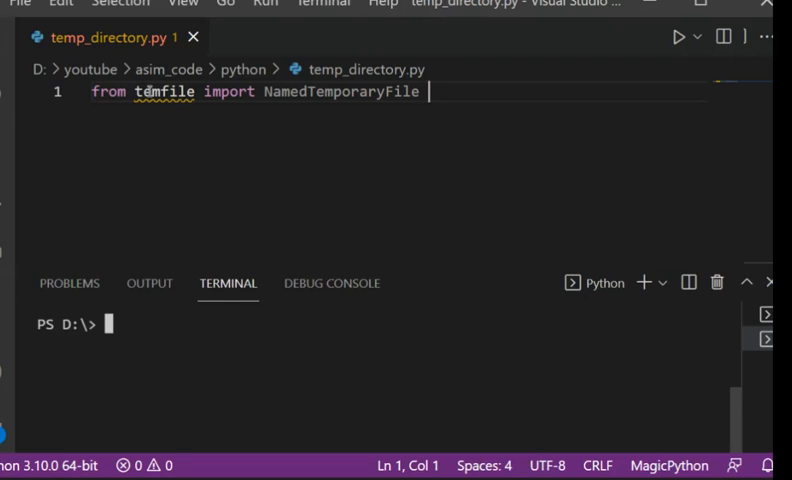
{"action": "type", "text": ", Tempo"}
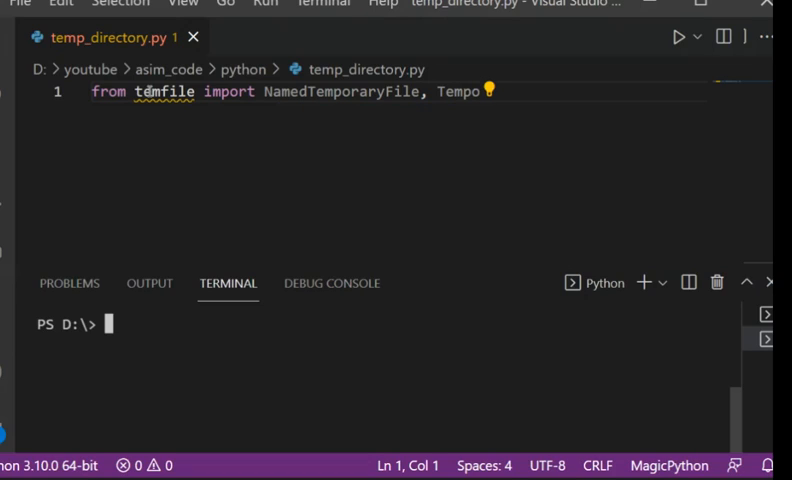
{"action": "type", "text": "r"}
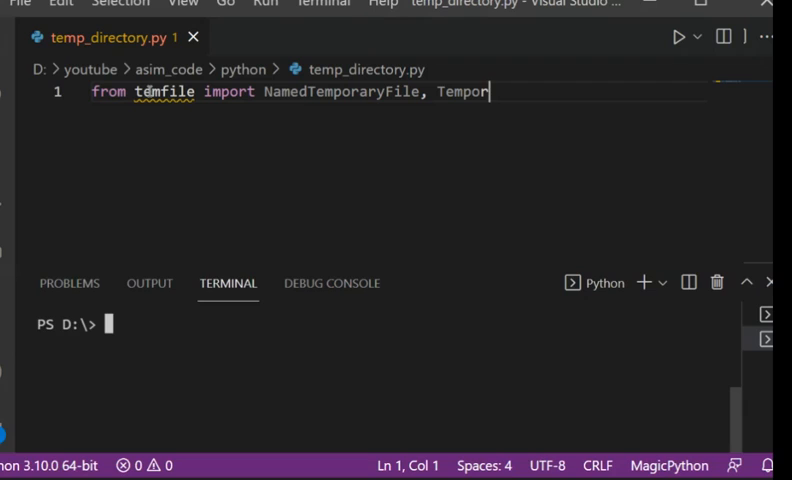
{"action": "type", "text": "ar"}
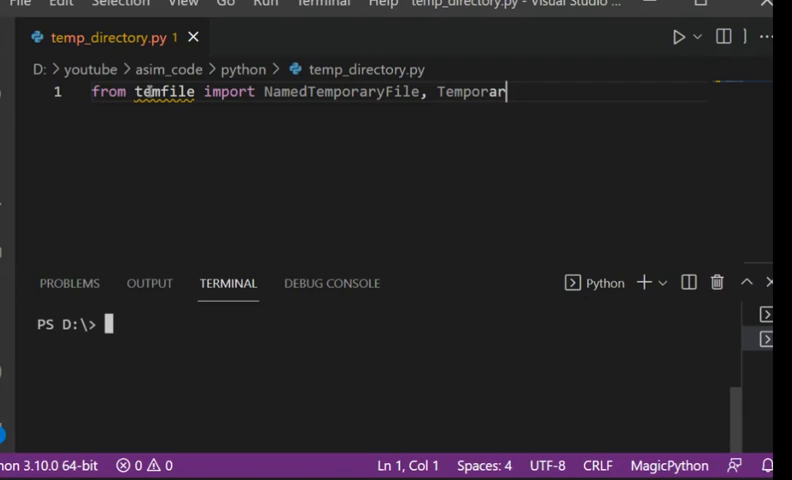
{"action": "type", "text": "yDirectory"}
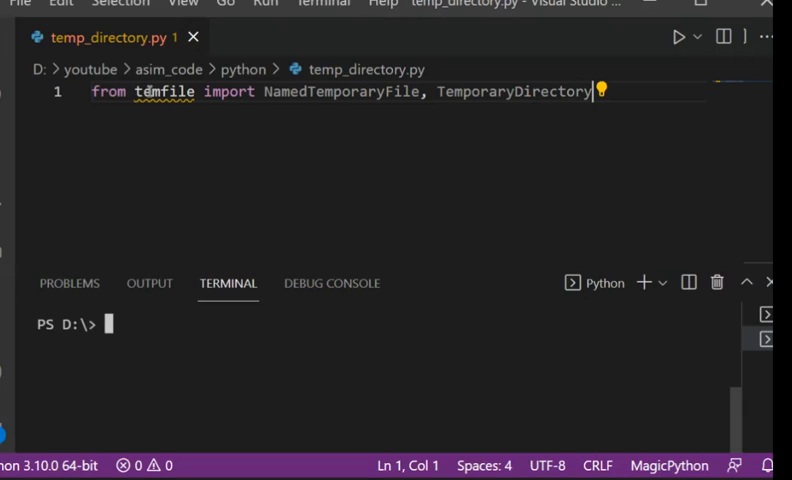
{"action": "key", "text": "enter"}
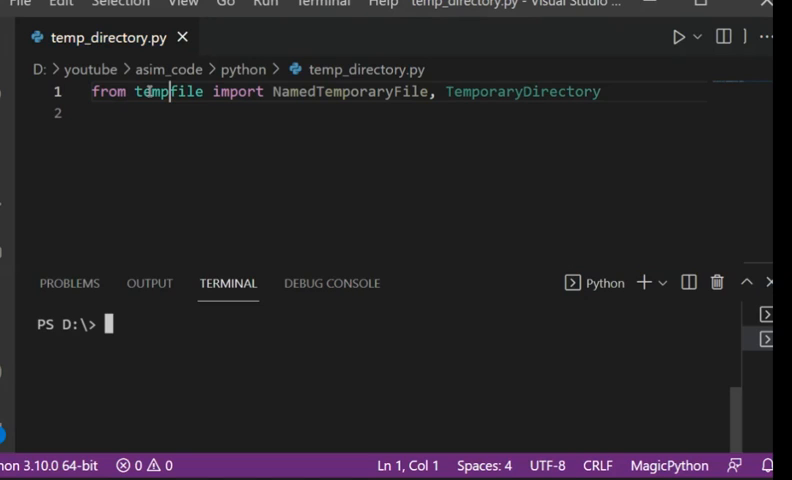
Write 'with TemporaryDirectory(dir='.') as tempdir:' on line 2 using IntelliSense completions
{"action": "key", "text": "Enter"}
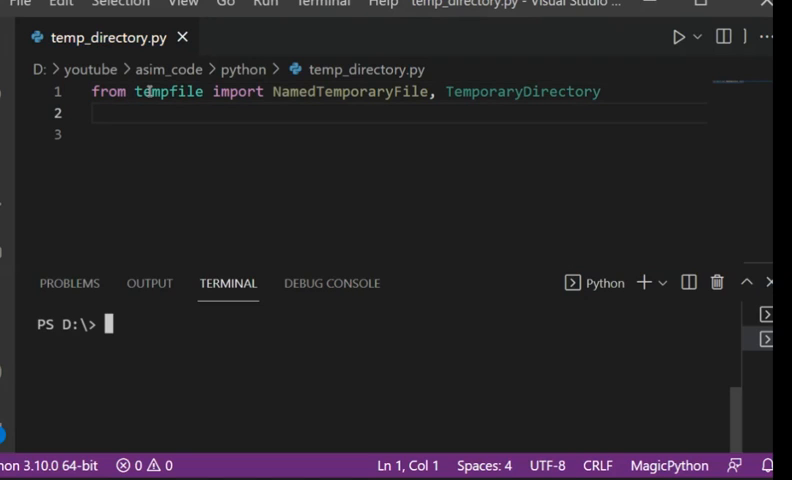
{"action": "type", "text": "wit"}
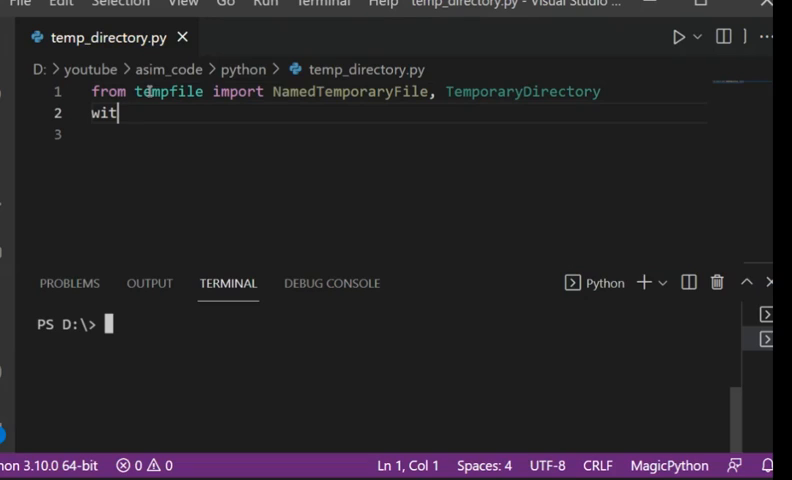
{"action": "type", "text": "h T"}
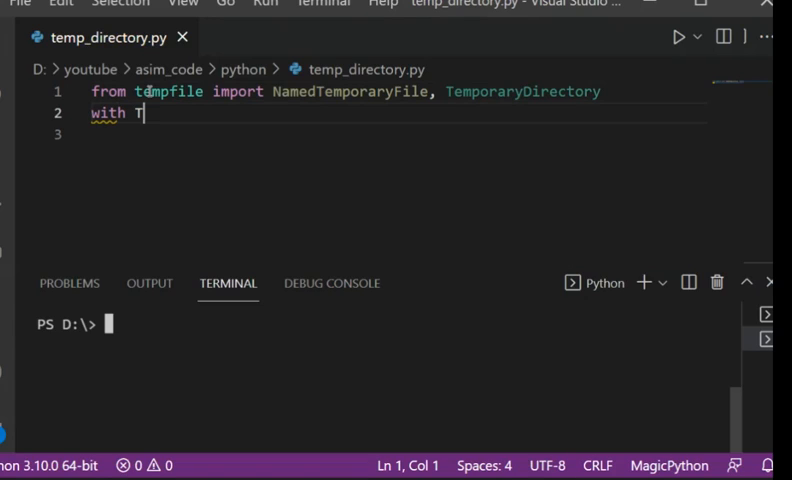
{"action": "type", "text": "emporary"}
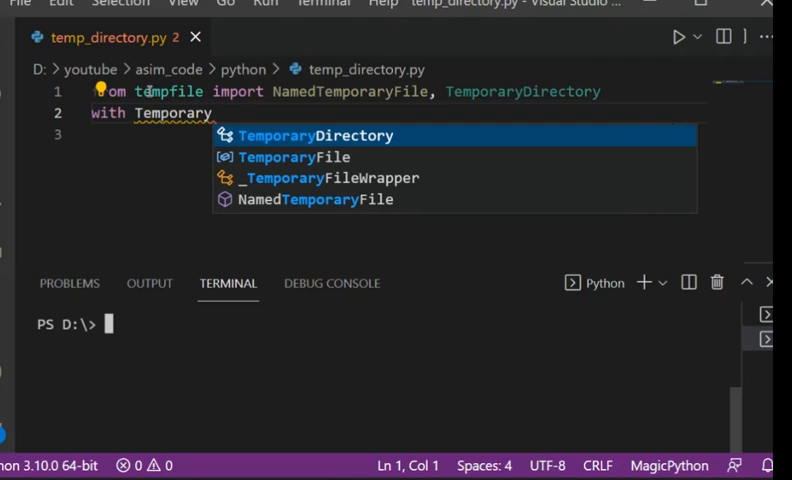
{"action": "type", "text": "Directory"}
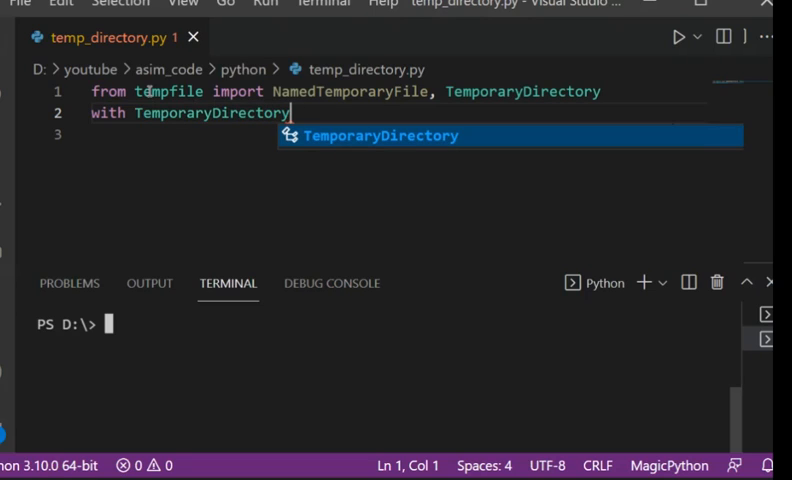
{"action": "type", "text": "()"}
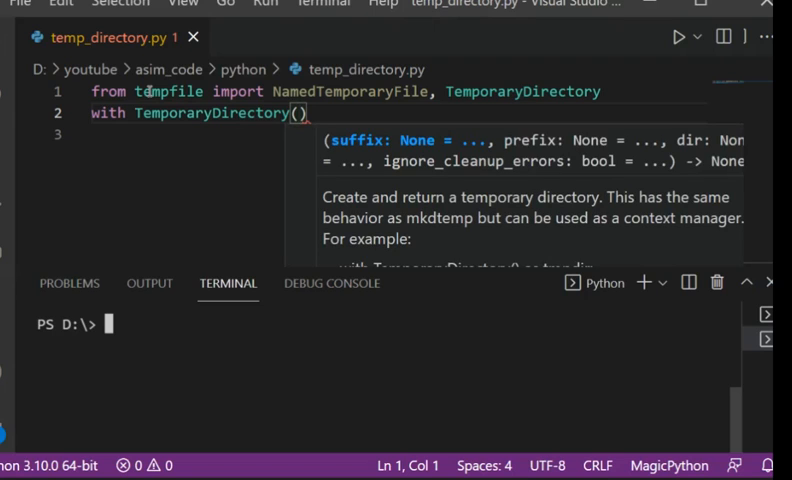
{"action": "type", "text": "d"}
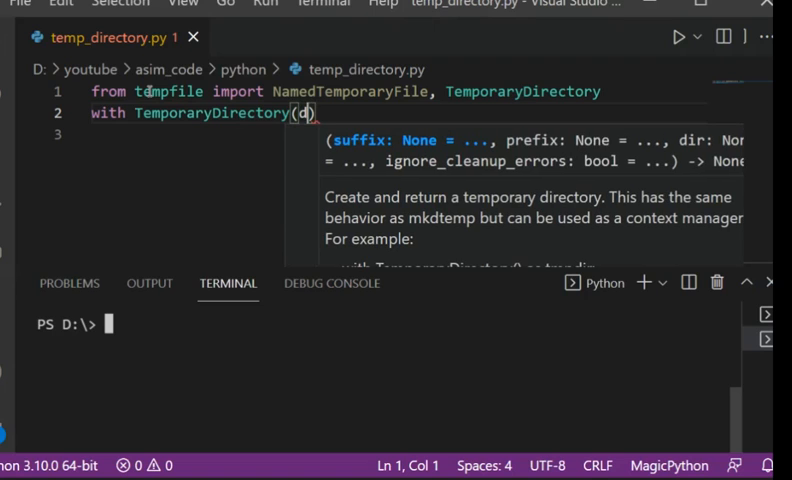
{"action": "type", "text": "ir='."}
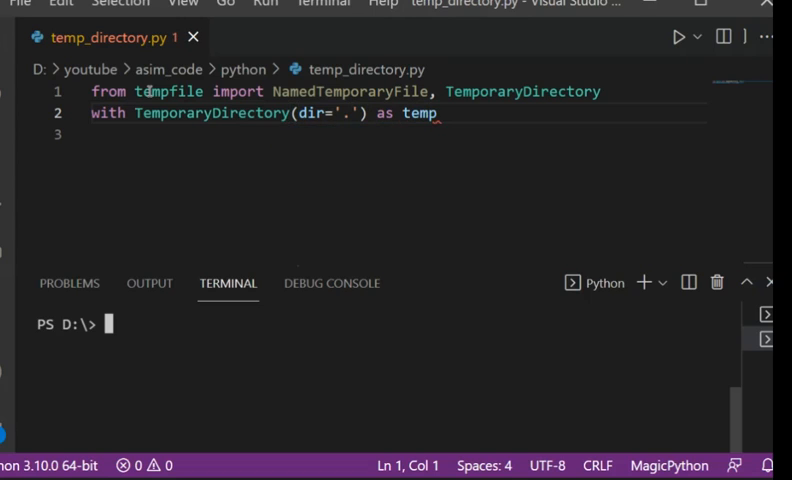
{"action": "type", "text": "ir"}
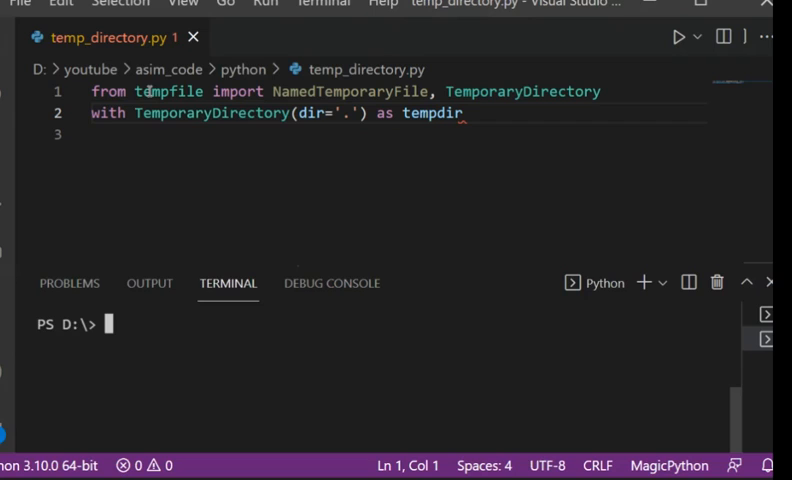
{"action": "type", "text": ":"}
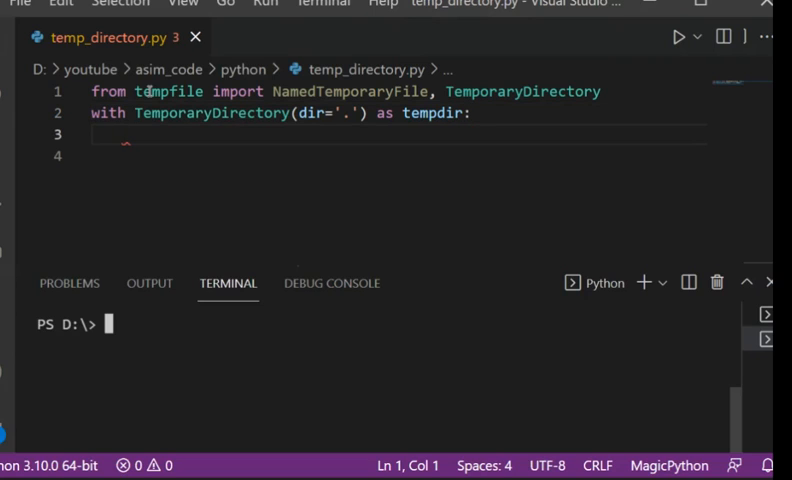
Add print('Temp Directory : ', tempdir) inside the with block, completing tempdir from suggestions
{"action": "type", "text": "print"}
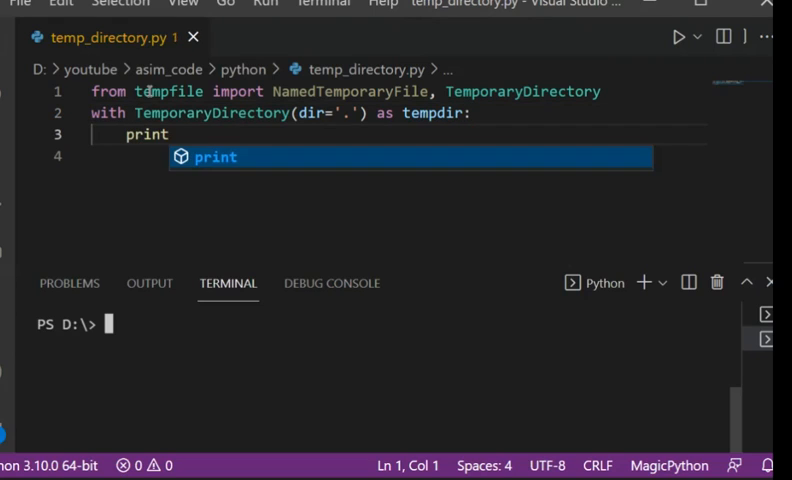
{"action": "key", "text": "Escape"}
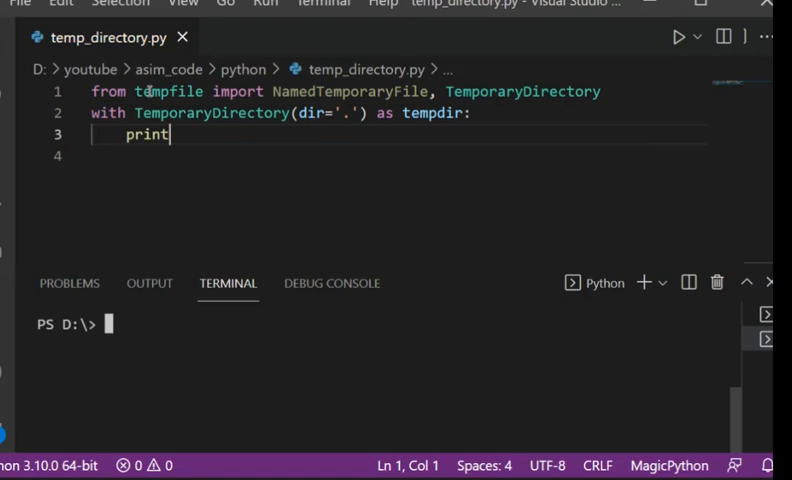
{"action": "type", "text": "()"}
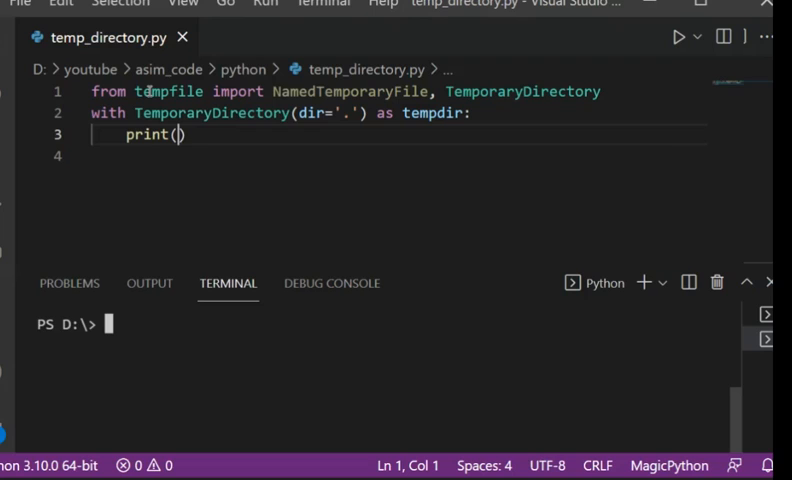
{"action": "type", "text": "'"}
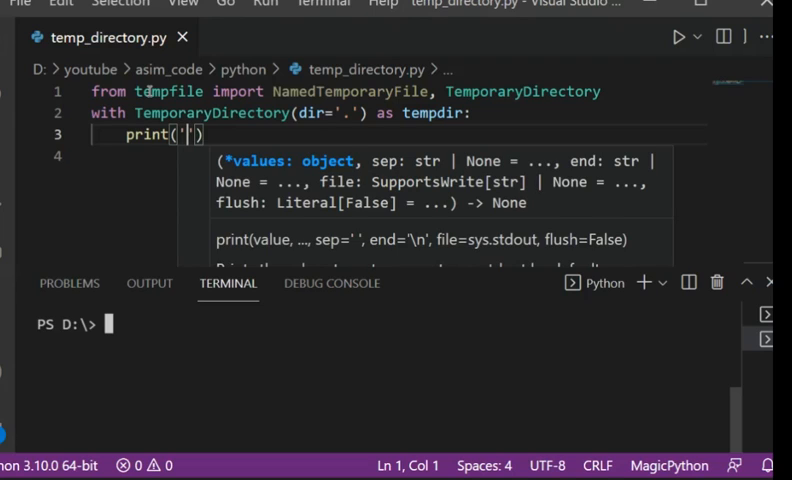
{"action": "type", "text": "Temp"}
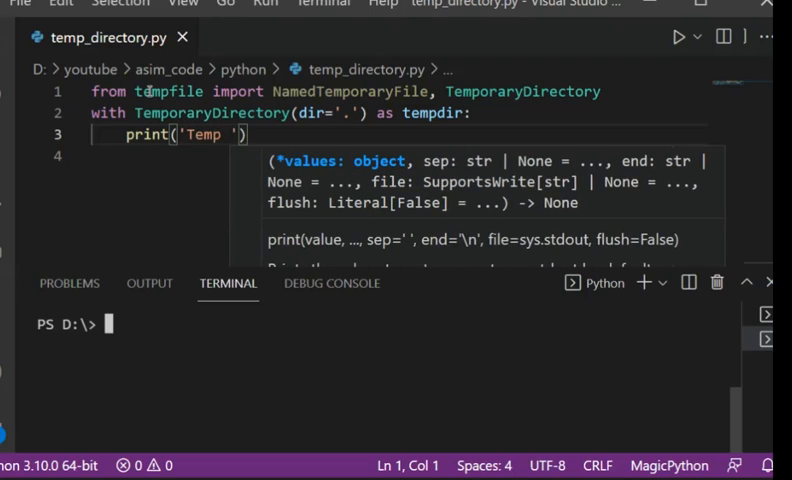
{"action": "type", "text": "D"}
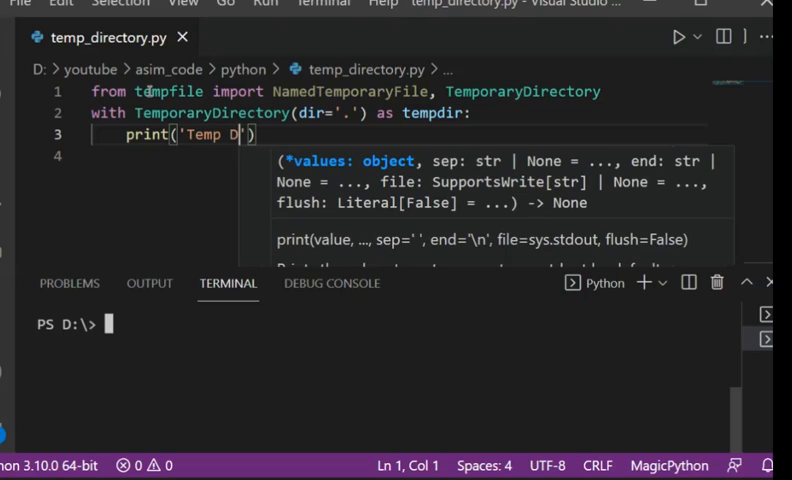
{"action": "type", "text": "irectory :"}
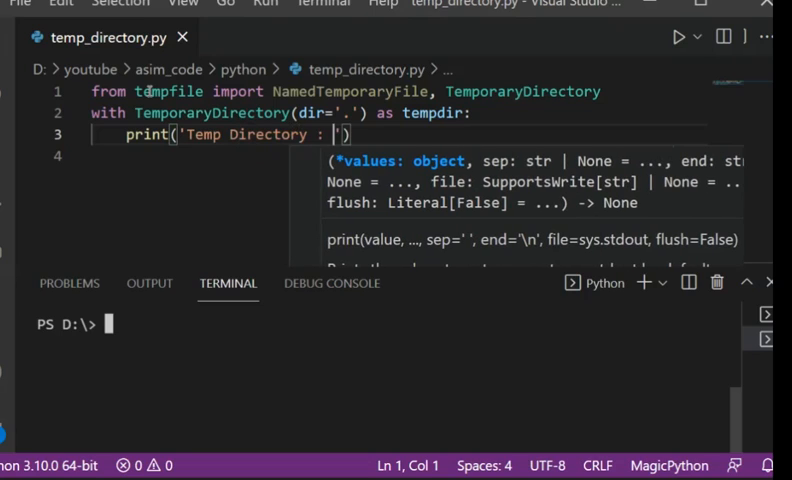
{"action": "key", "text": "Escape"}
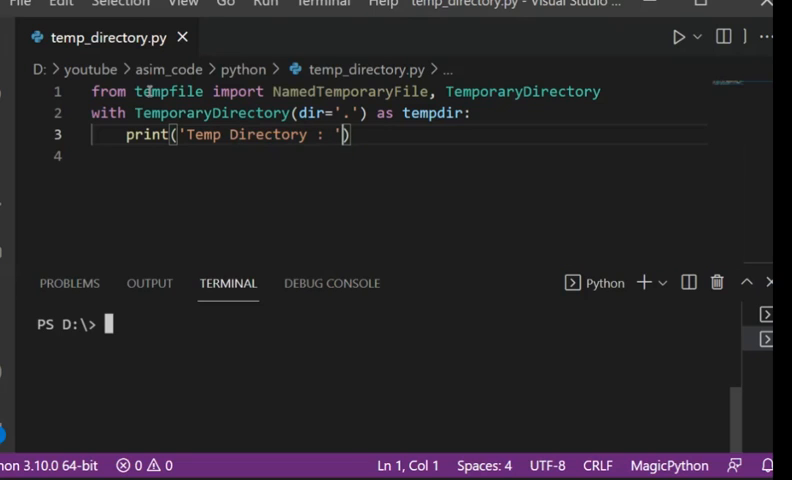
{"action": "type", "text": ", te"}
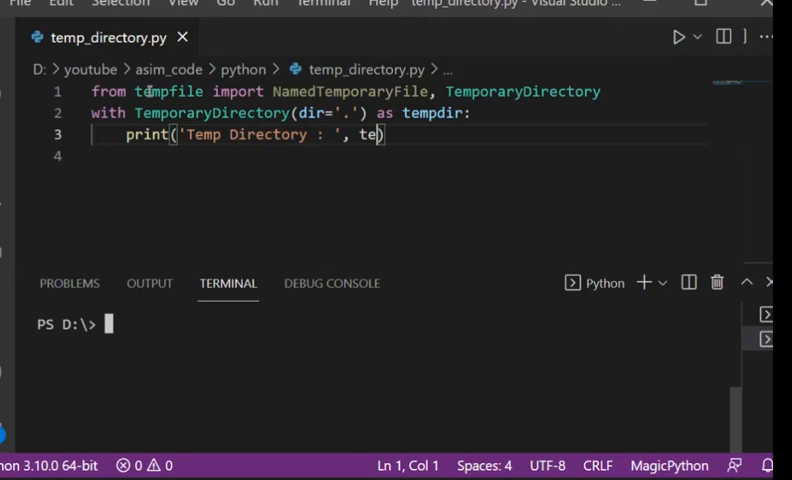
{"action": "type", "text": "mpd"}
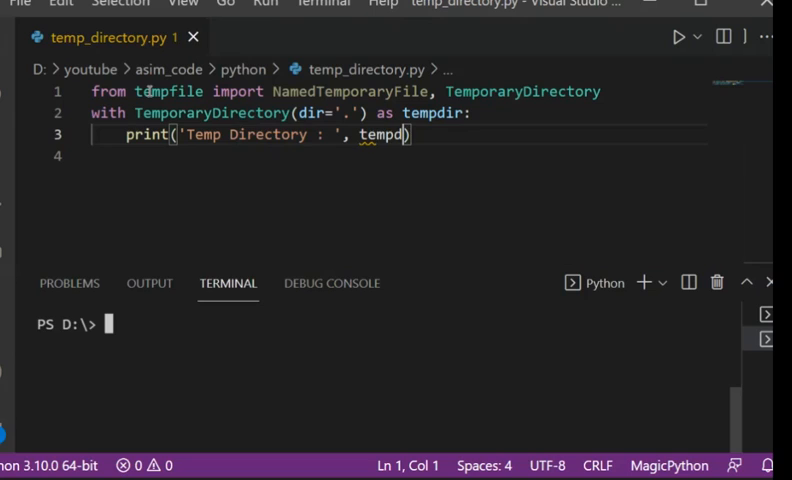
{"action": "type", "text": "ir"}
{"action": "key", "text": "Enter"}
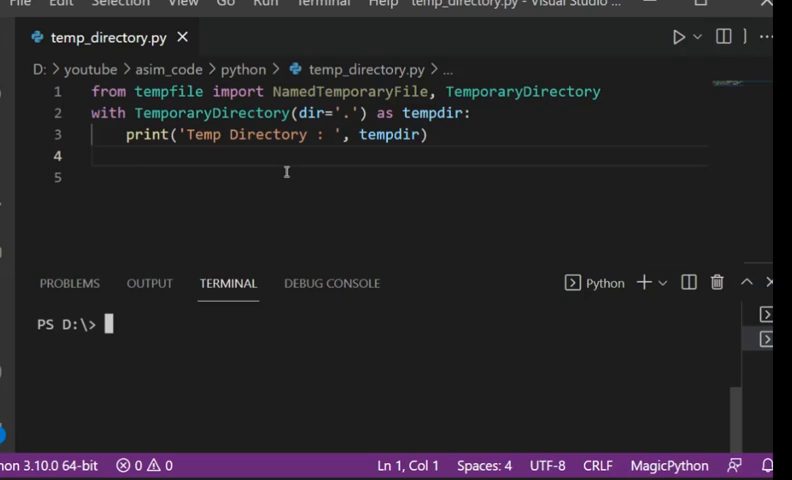
Add a nested 'with NamedTemporaryFile(dir=tempdir) as tf:' block inside tempdir
{"action": "type", "text": "with"}
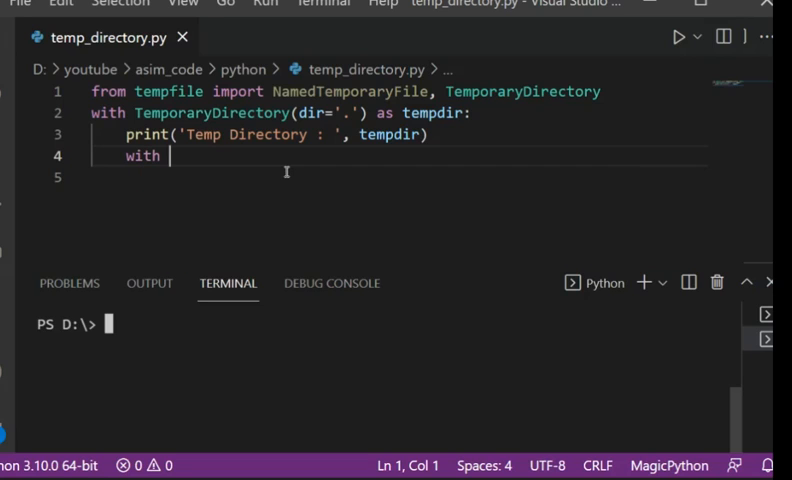
{"action": "type", "text": "N"}
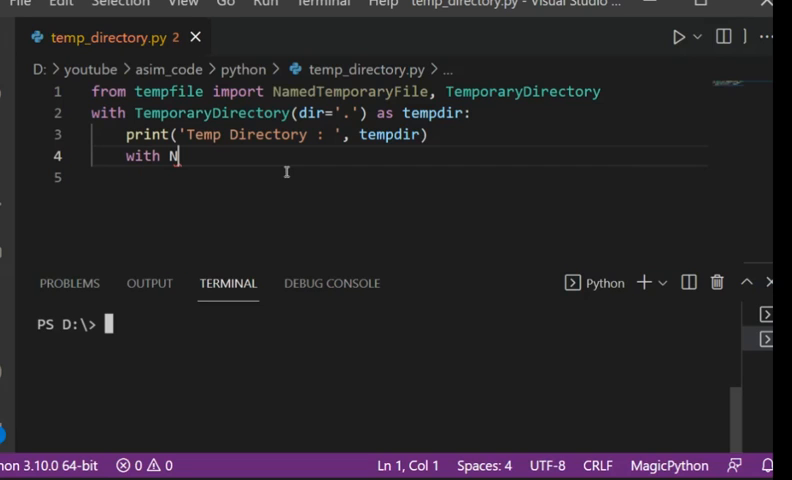
{"action": "type", "text": "amed"}
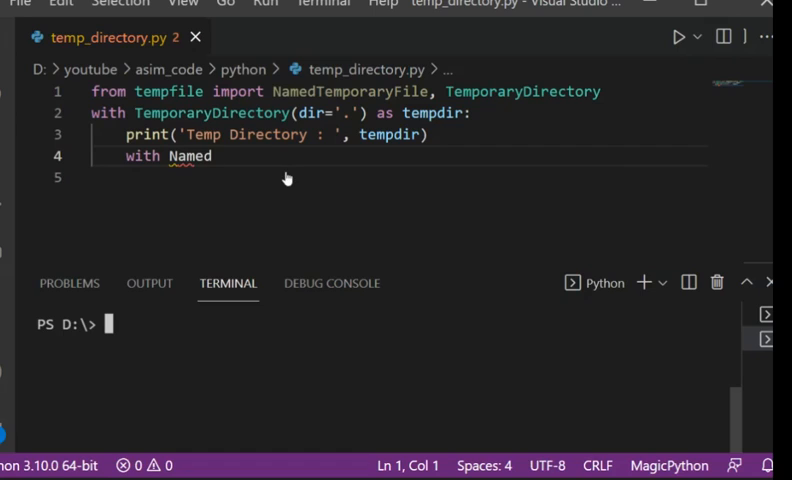
{"action": "type", "text": "TemporaryFile("}
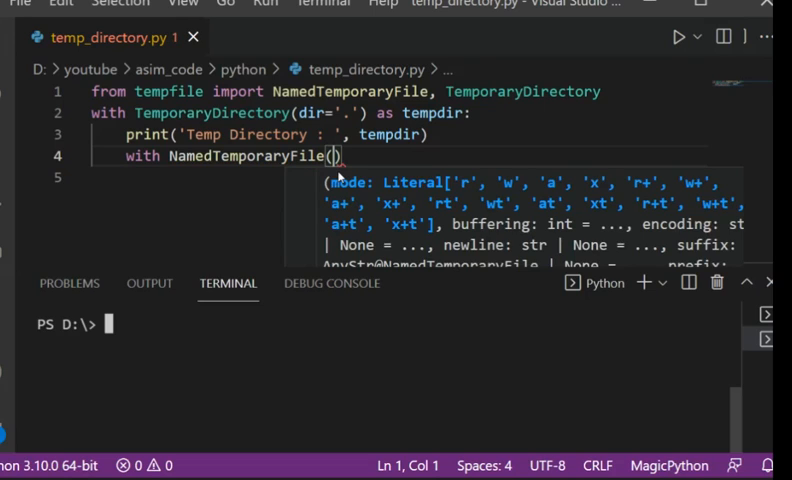
{"action": "type", "text": "dir=tempdir"}
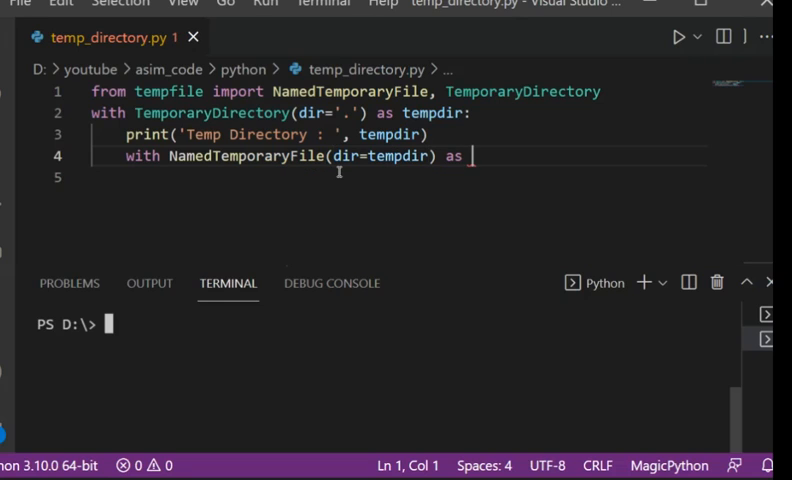
{"action": "type", "text": "t"}
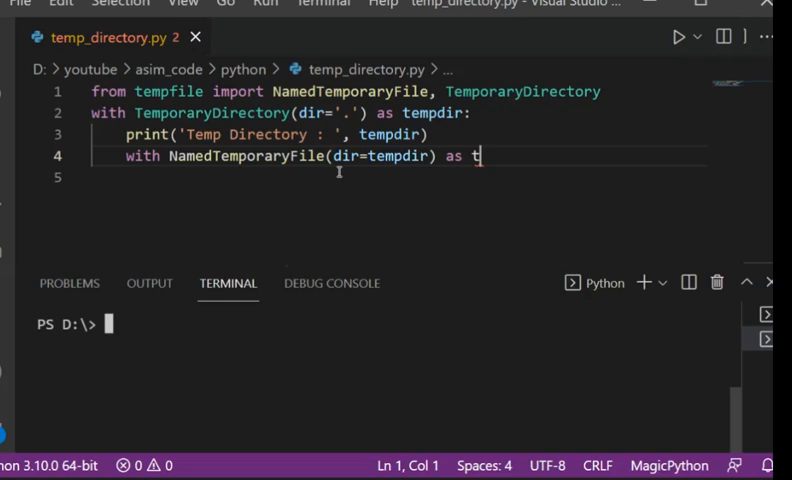
{"action": "type", "text": "f:"}
{"action": "left_click", "coordinate": [400, 178]}
{"action": "type", "text": "name ="}
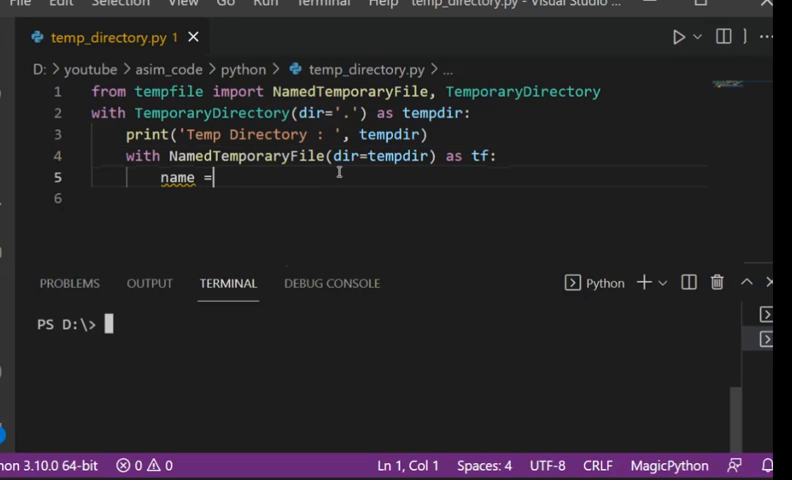
Store tf.name in name and print(name) inside the nested block
{"action": "type", "text": "t"}
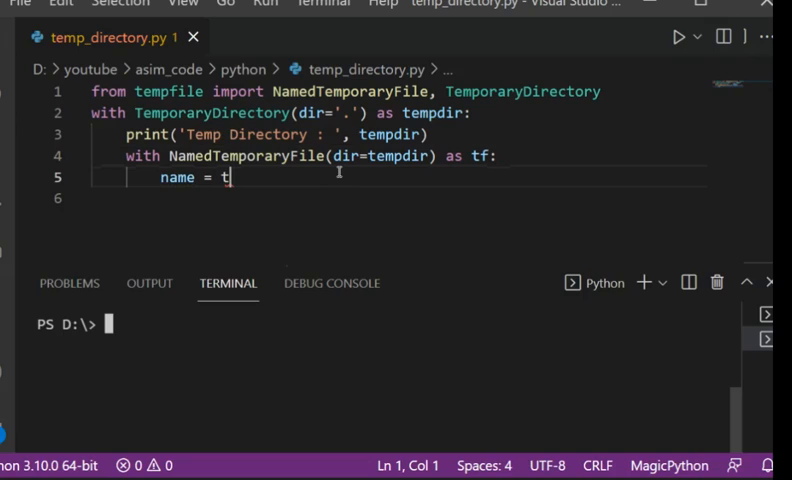
{"action": "type", "text": "f.name"}
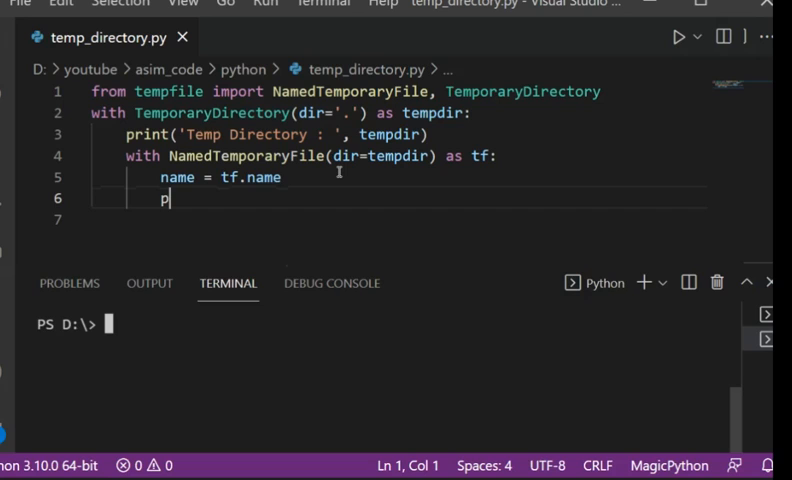
{"action": "type", "text": "rint("}
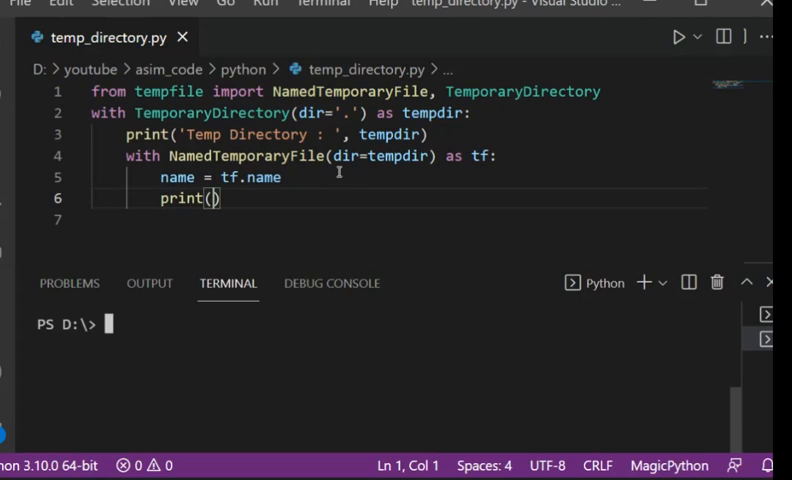
{"action": "type", "text": "name"}
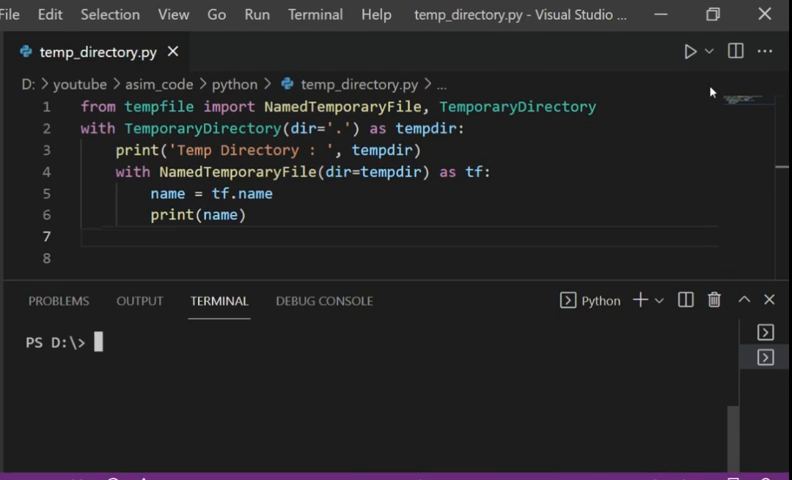
{"action": "mouse_move", "coordinate": [620, 160]}
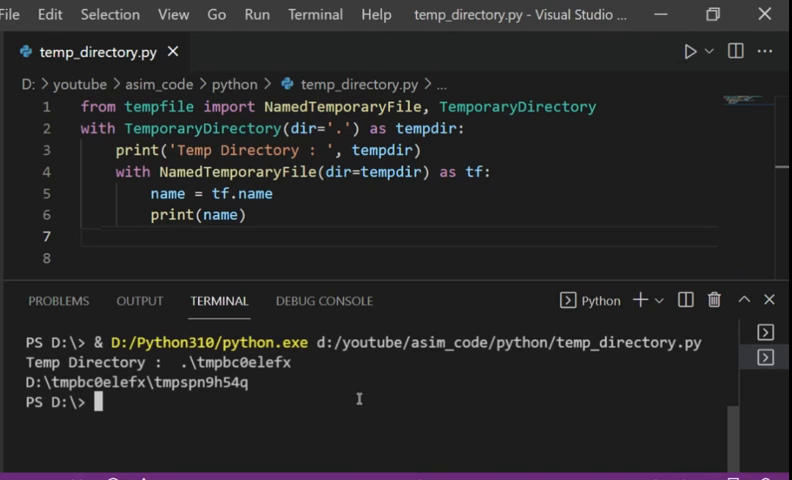
{"action": "mouse_move", "coordinate": [322, 438]}
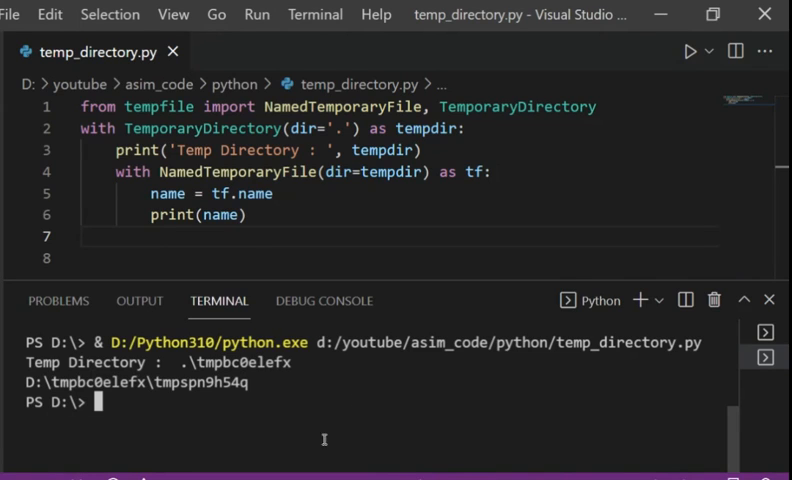